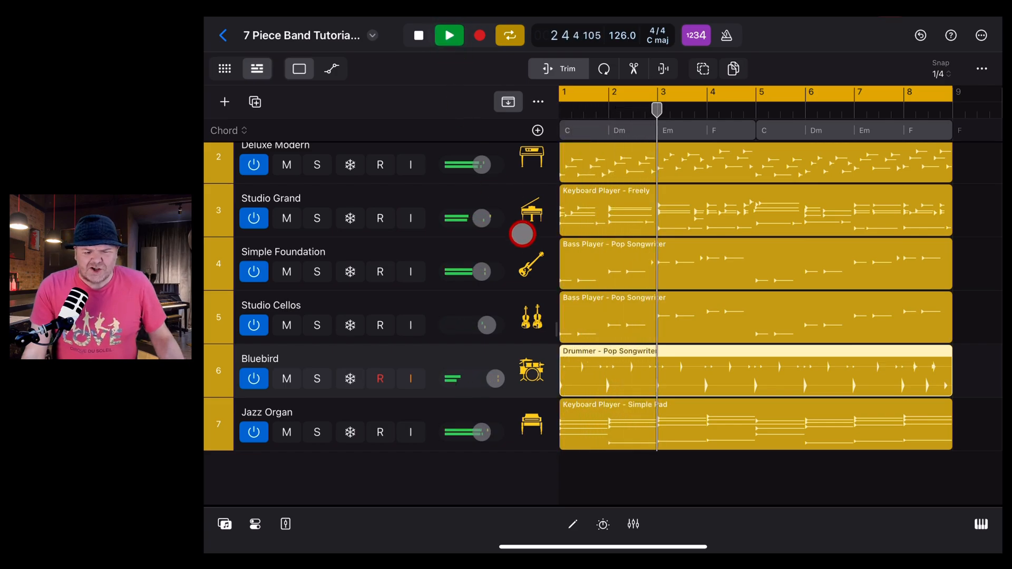
Stop the band arrangement and return the playhead to bar 1.
click(531, 264)
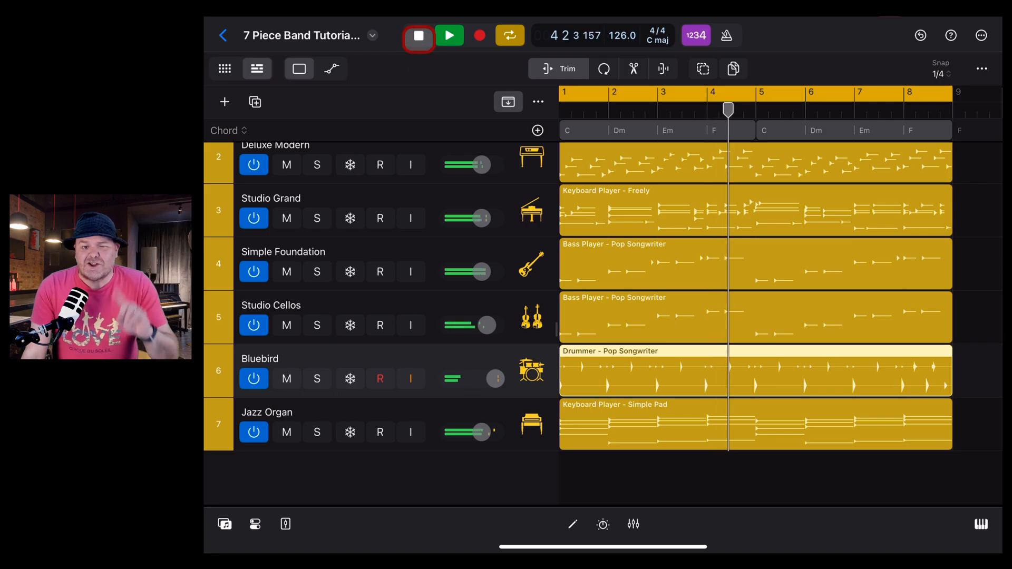
click(418, 35)
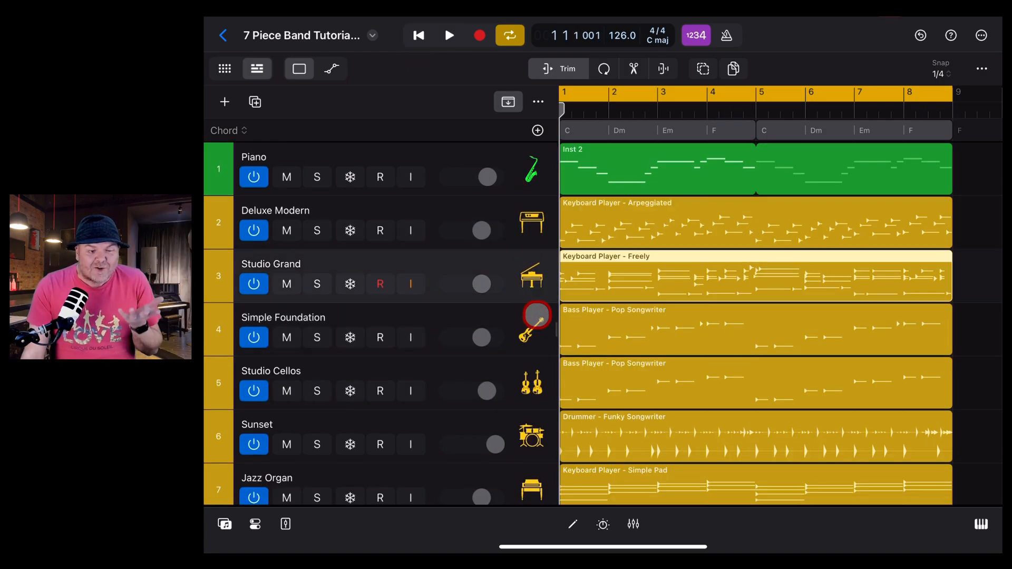
Open the drummer's Session Player editor and check the keyboard and bass players' settings.
click(530, 436)
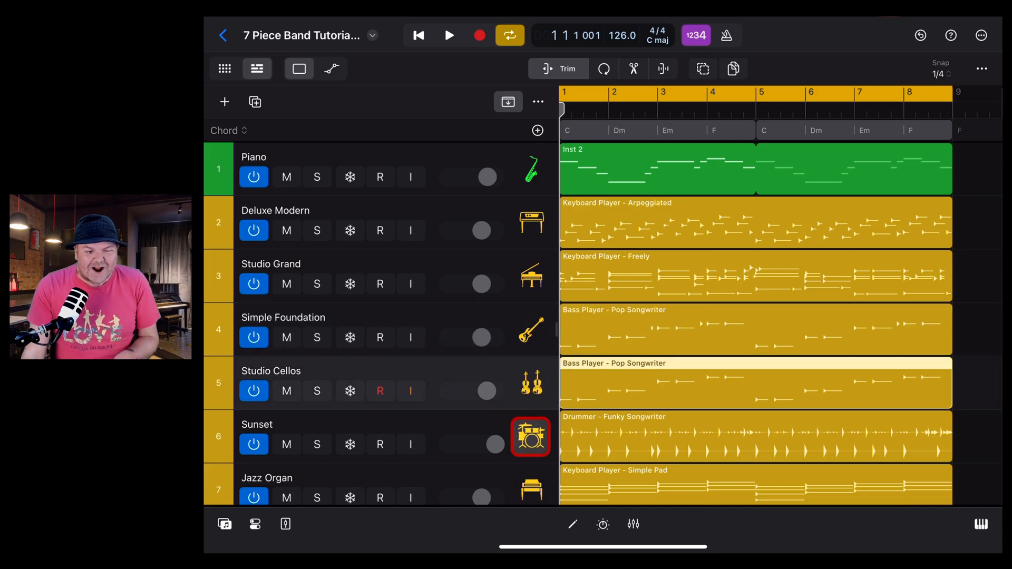
scroll(up, 3)
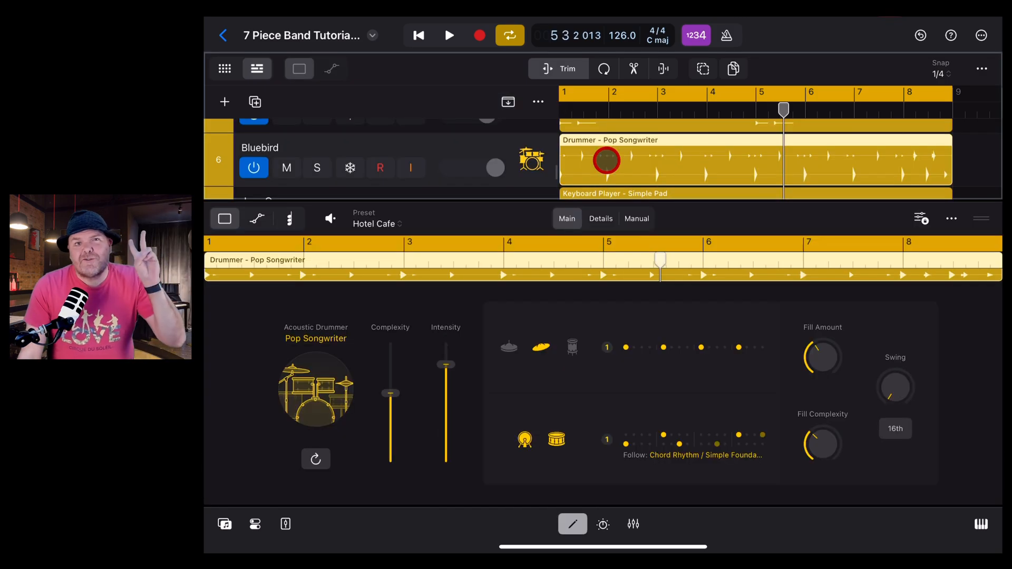
click(531, 159)
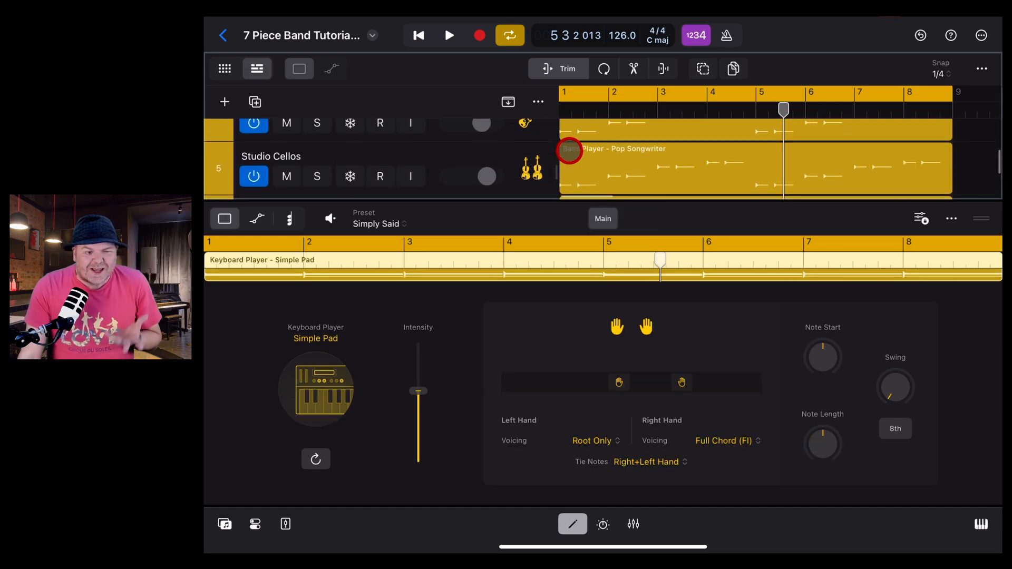
click(678, 169)
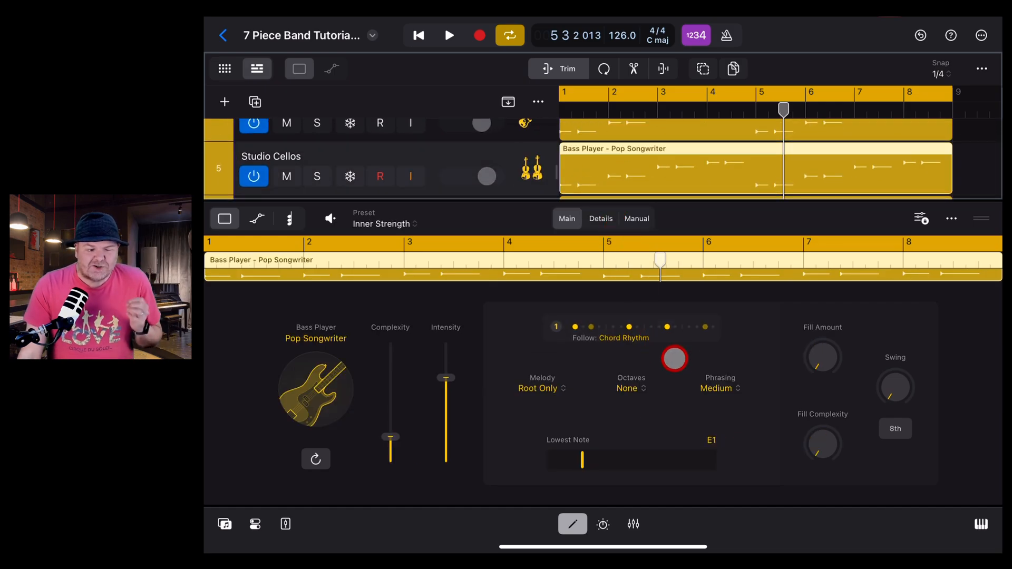
click(600, 218)
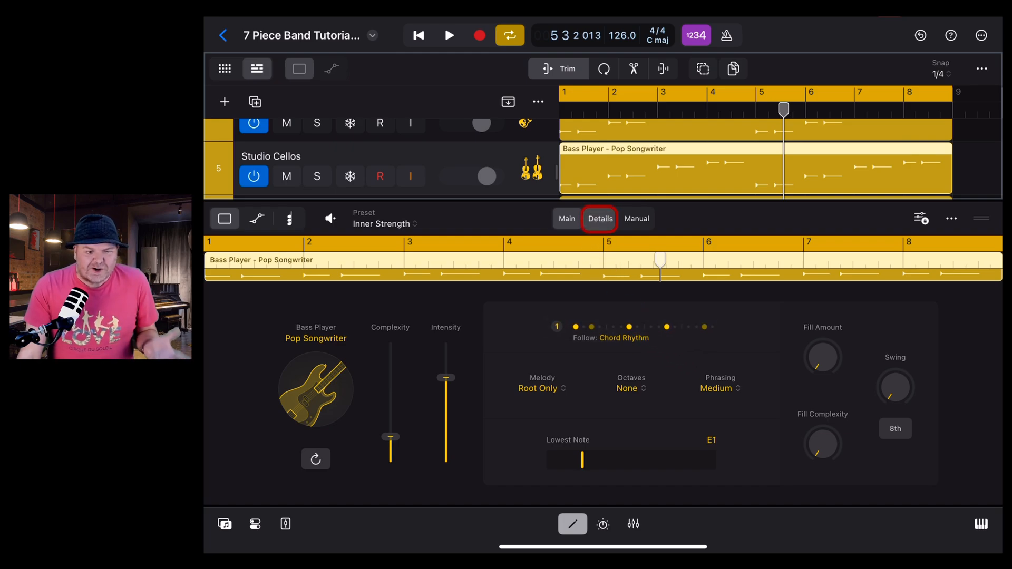
click(566, 219)
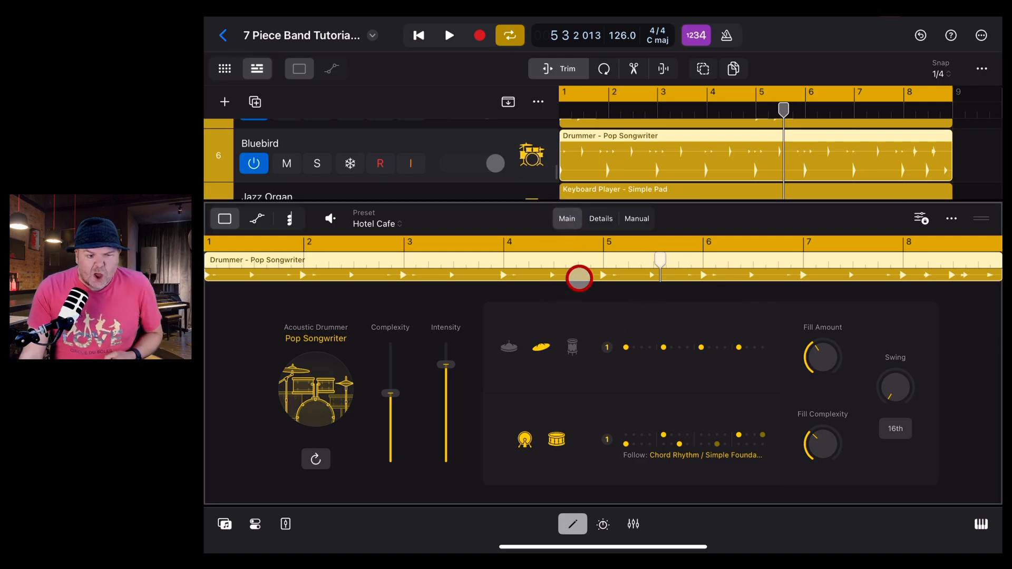
Show the drummer's detailed groove settings, audition playback, and reset Feel to 0%.
click(600, 218)
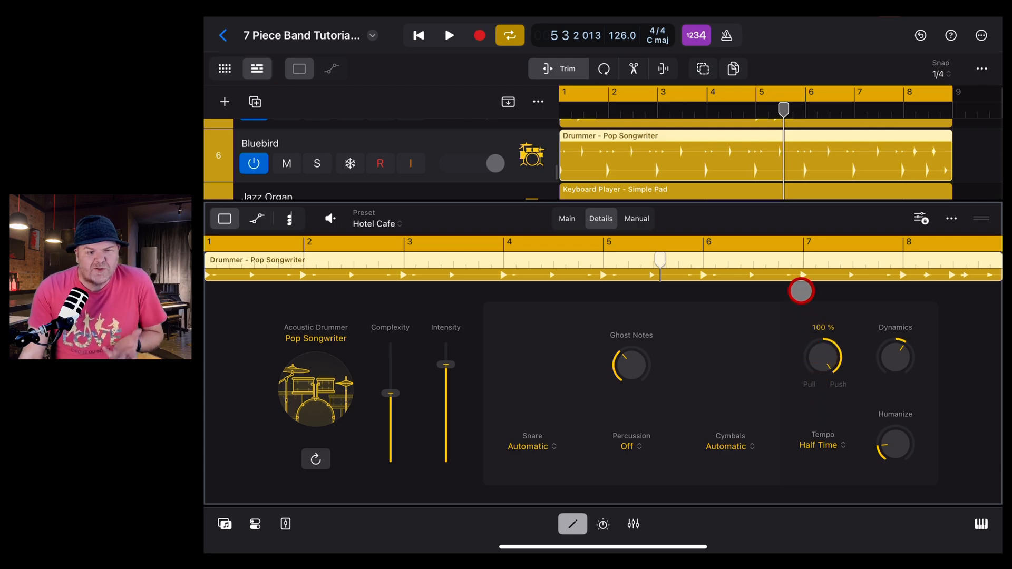
click(418, 35)
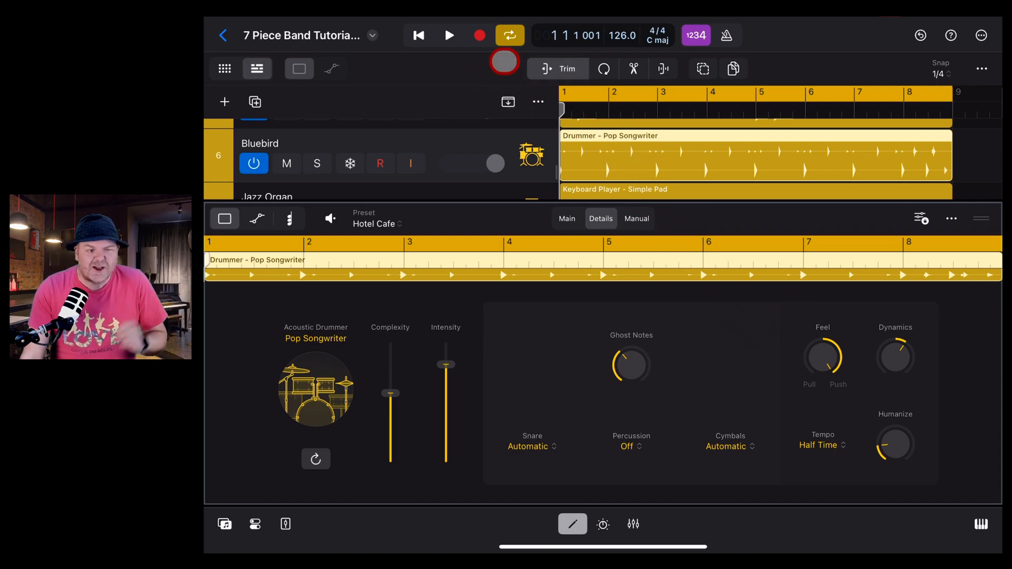
click(448, 36)
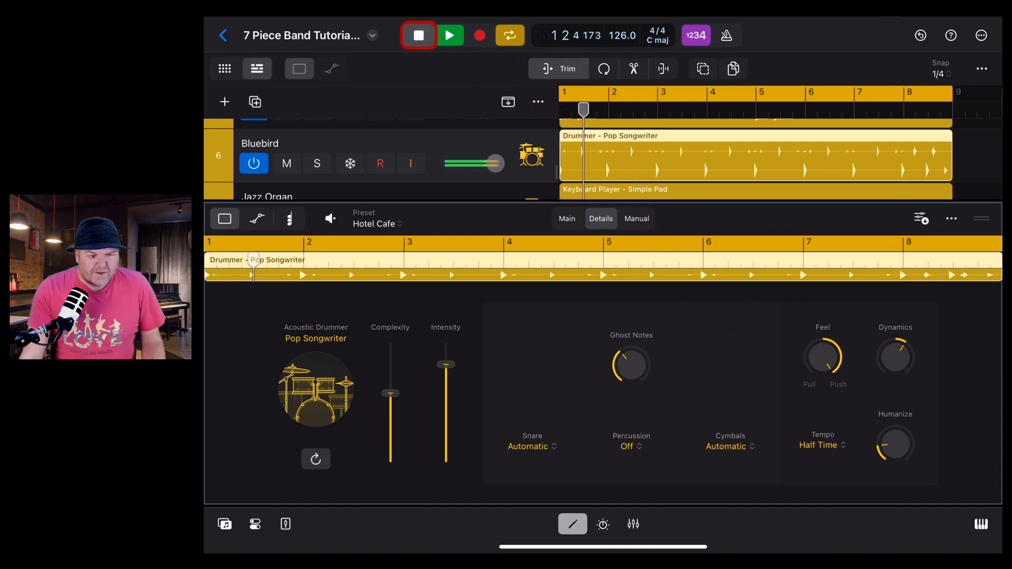
click(449, 35)
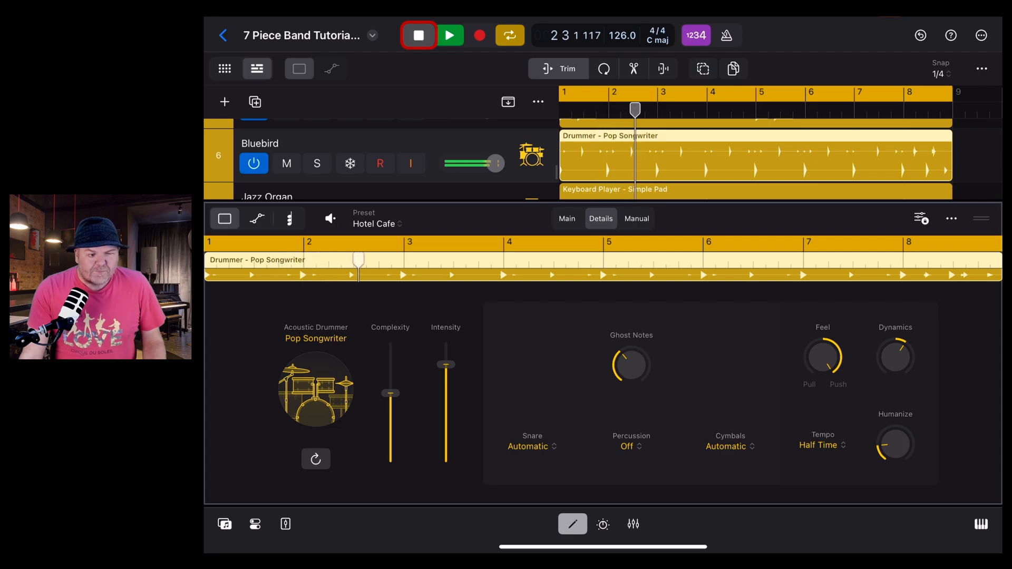
click(418, 34)
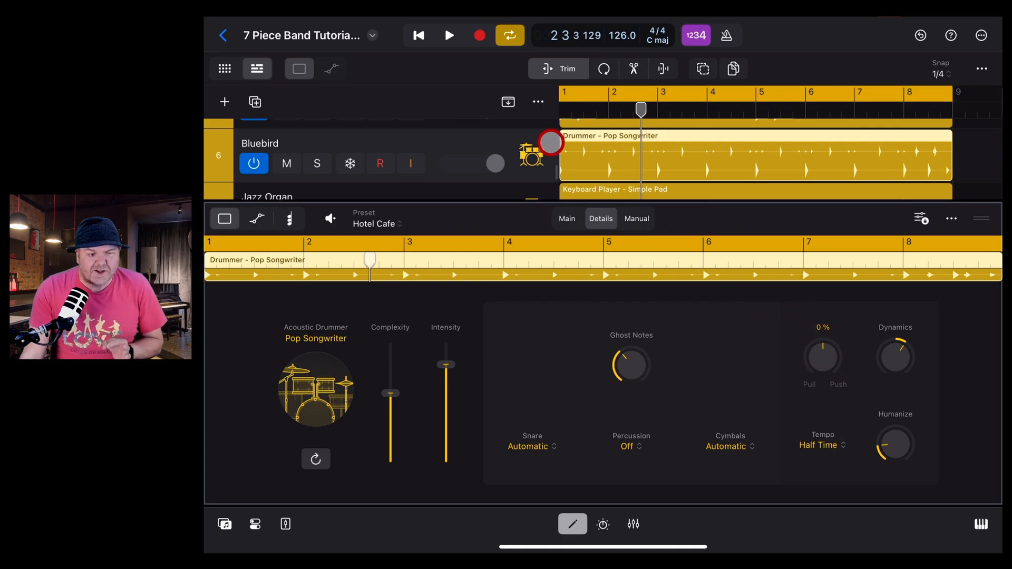
Audition the drummer from the start with centred feel, then with feel pulled to about -98%.
click(450, 35)
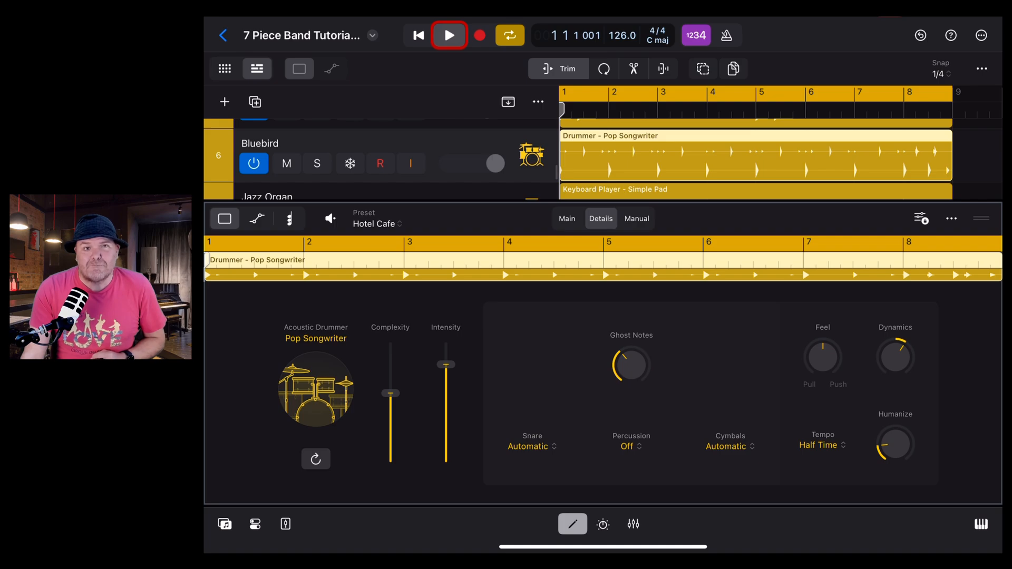
click(448, 35)
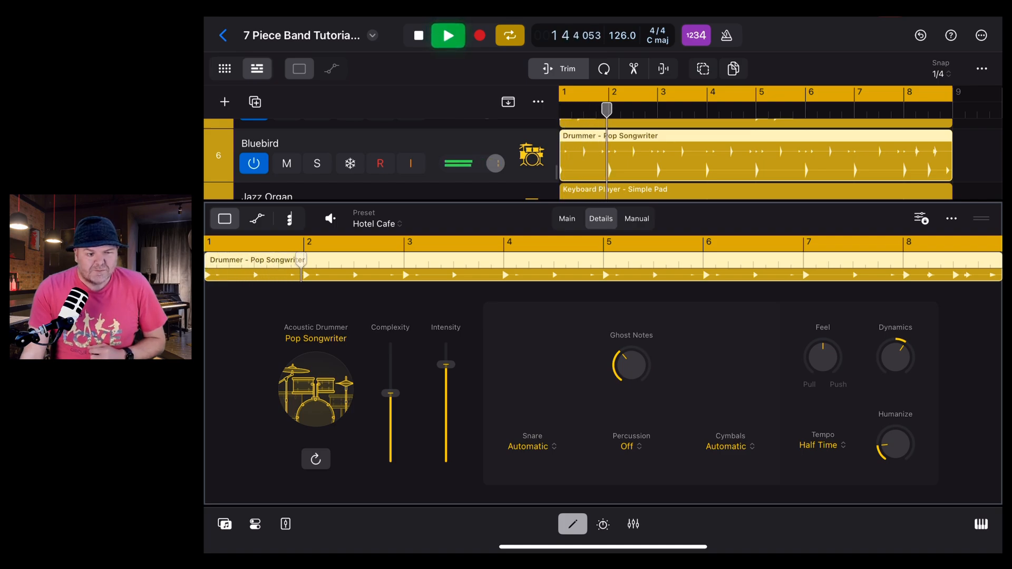
click(448, 35)
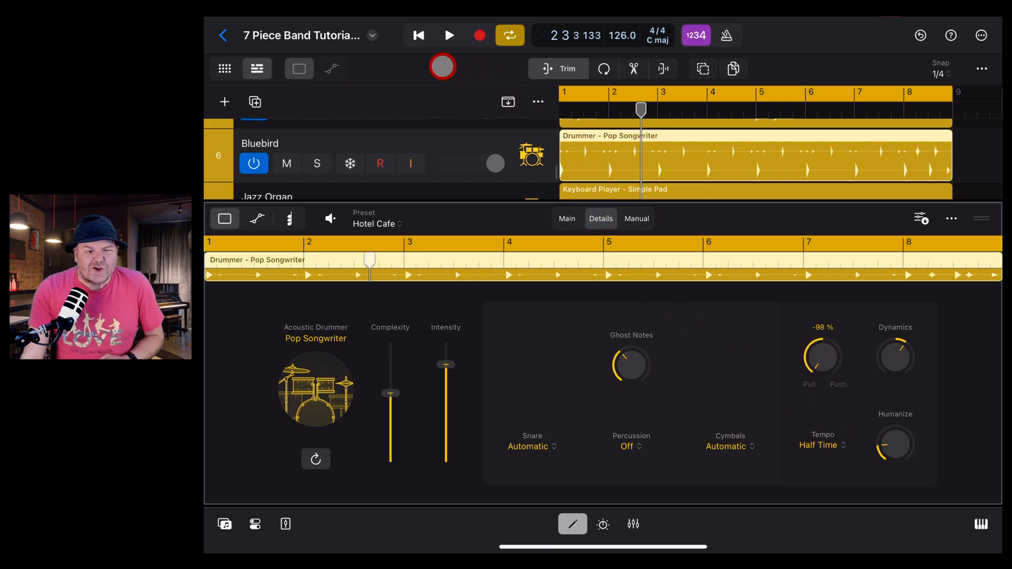
click(449, 35)
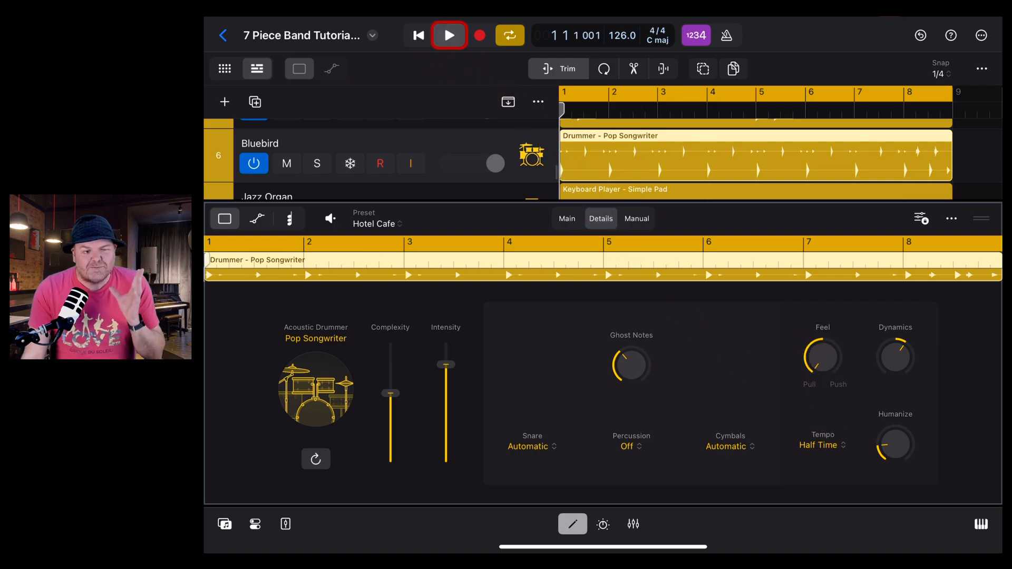
click(449, 35)
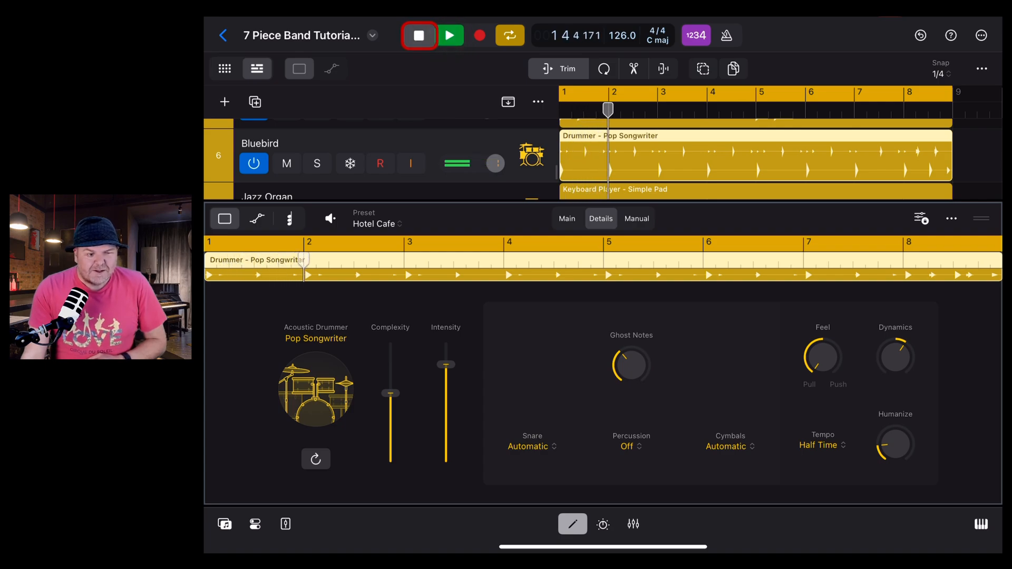
click(418, 35)
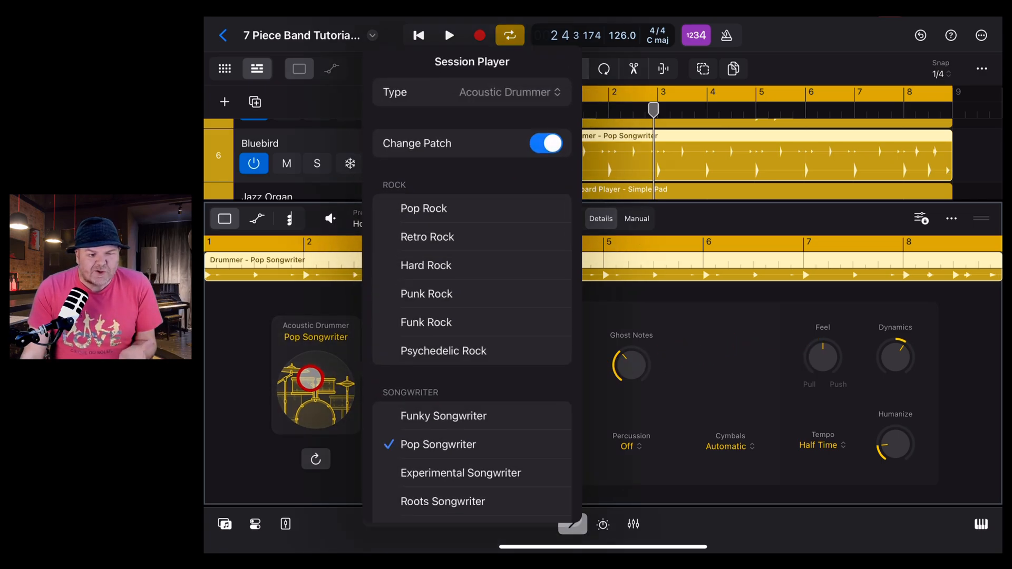
Try Retro Rock, Punk Rock, Funk Rock and Psychedelic Rock drummer styles, then select the bass track.
click(427, 236)
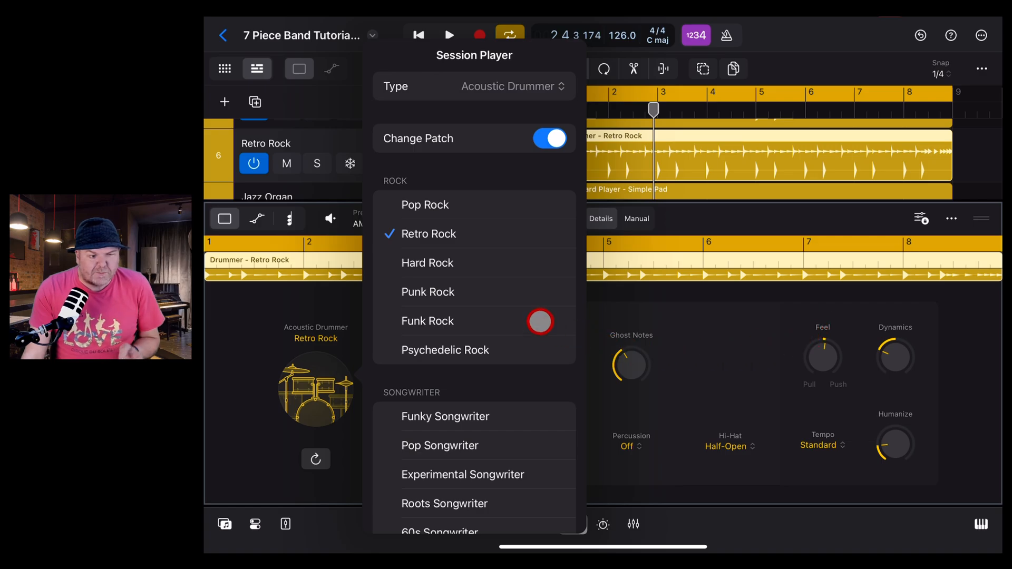
click(427, 291)
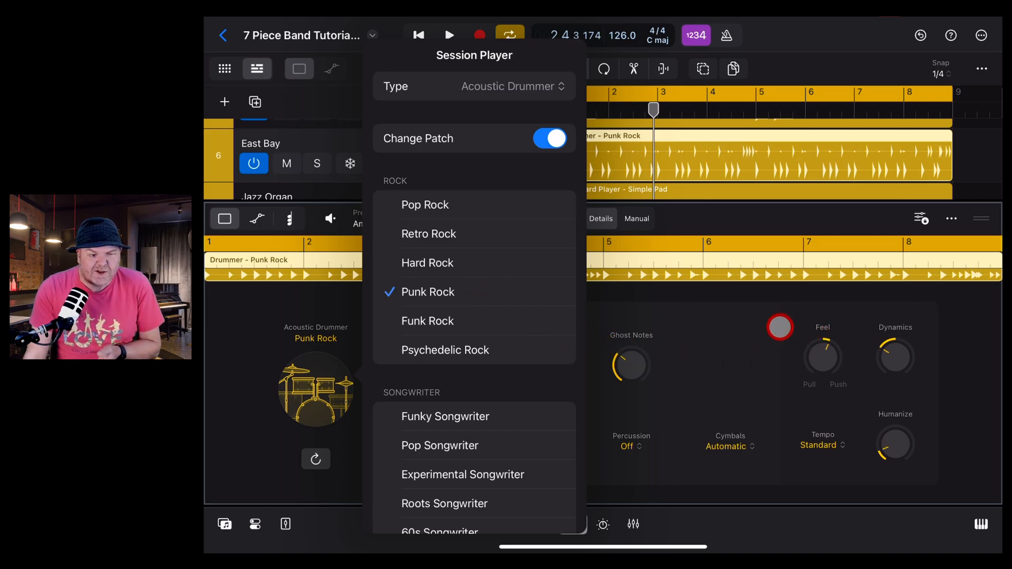
click(428, 321)
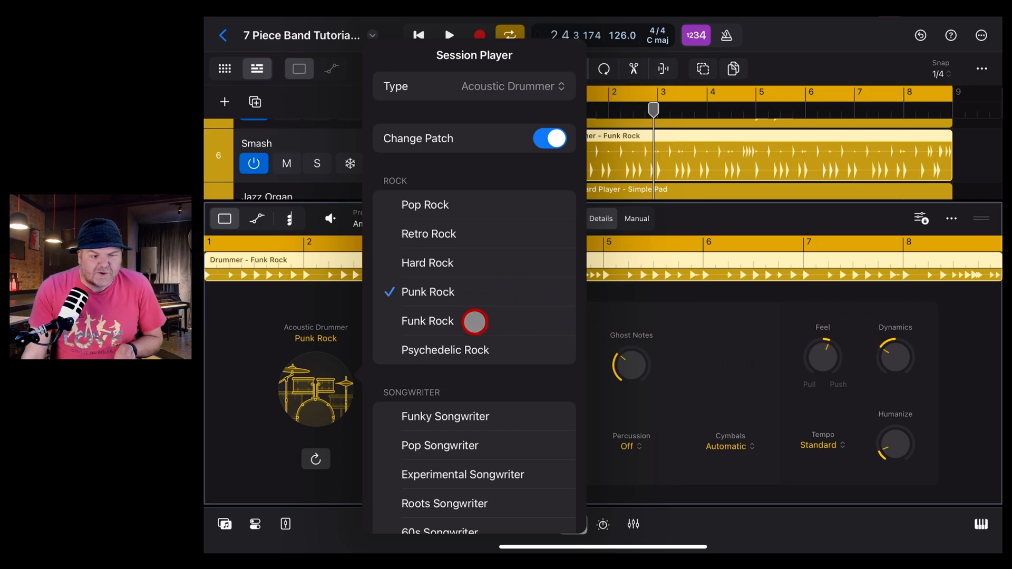
click(445, 350)
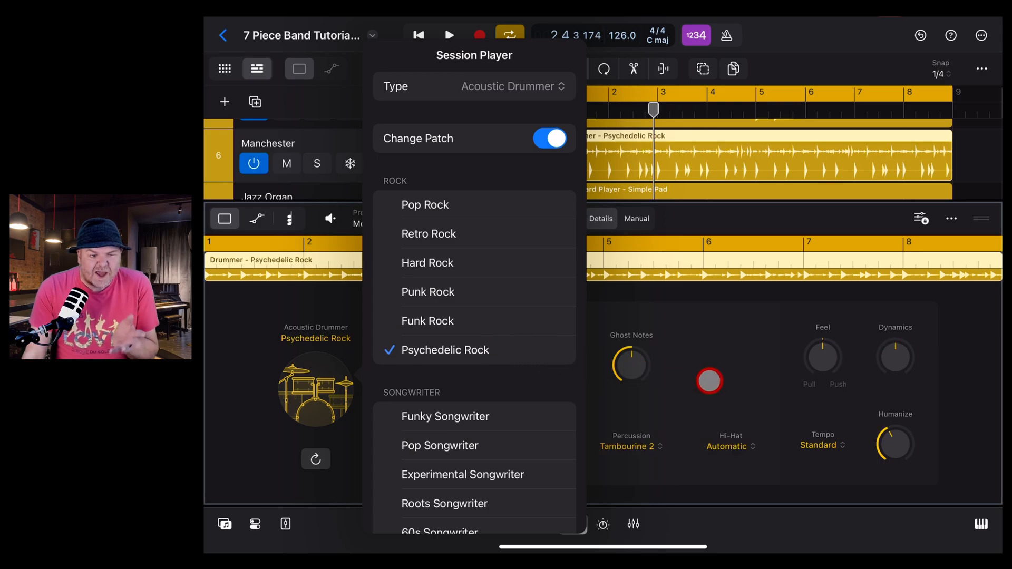
click(444, 416)
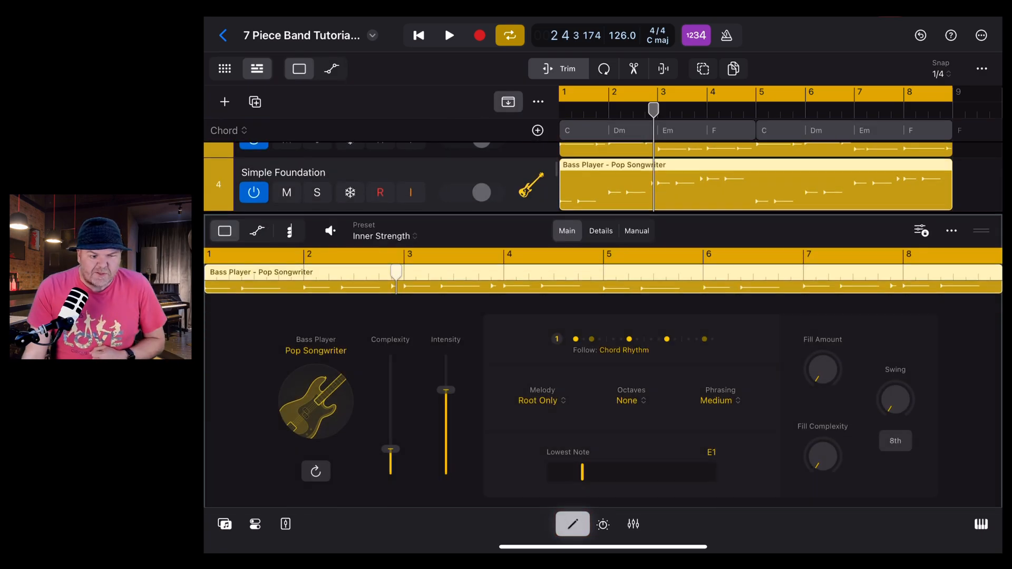
Hide the bass player's settings panel to show all seven tracks.
click(599, 230)
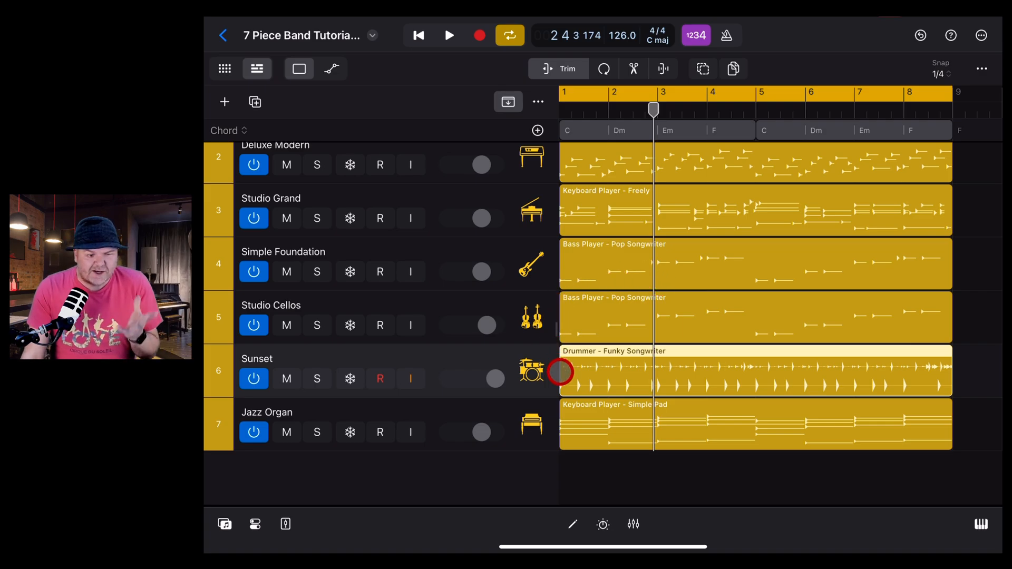
Open the Funky Songwriter drummer's settings and audition its groove from the song start.
double_click(709, 371)
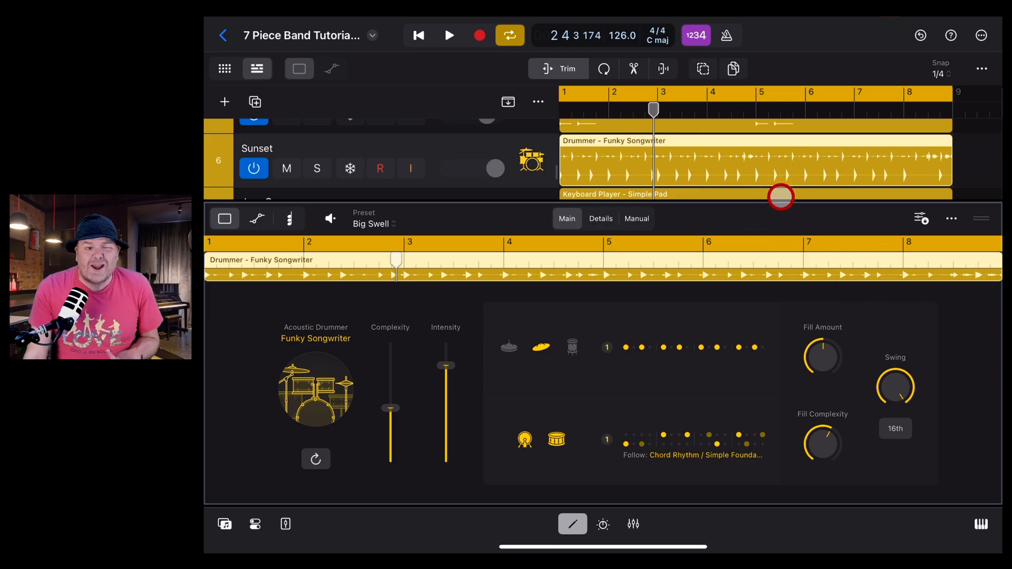
click(417, 35)
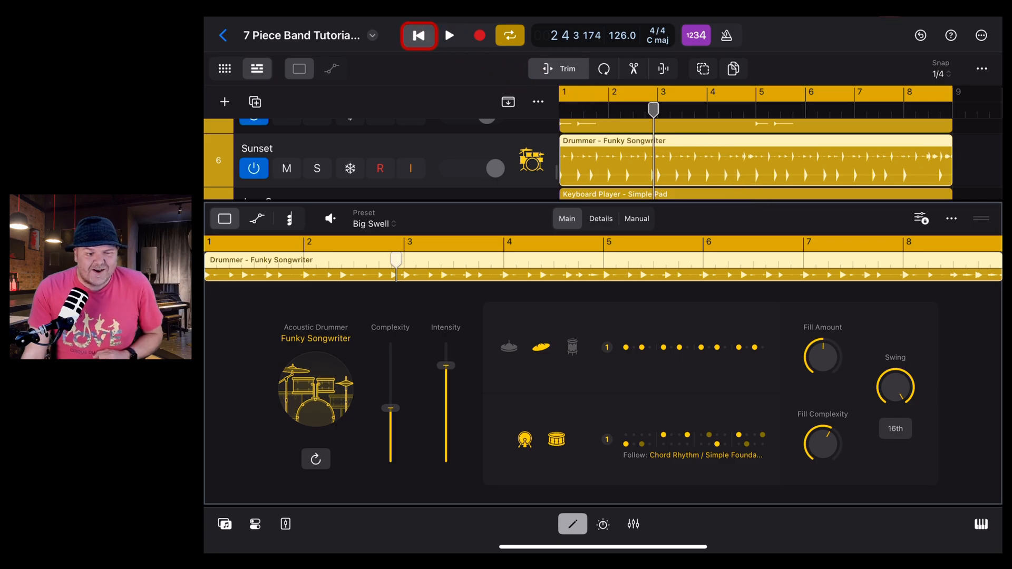
click(449, 35)
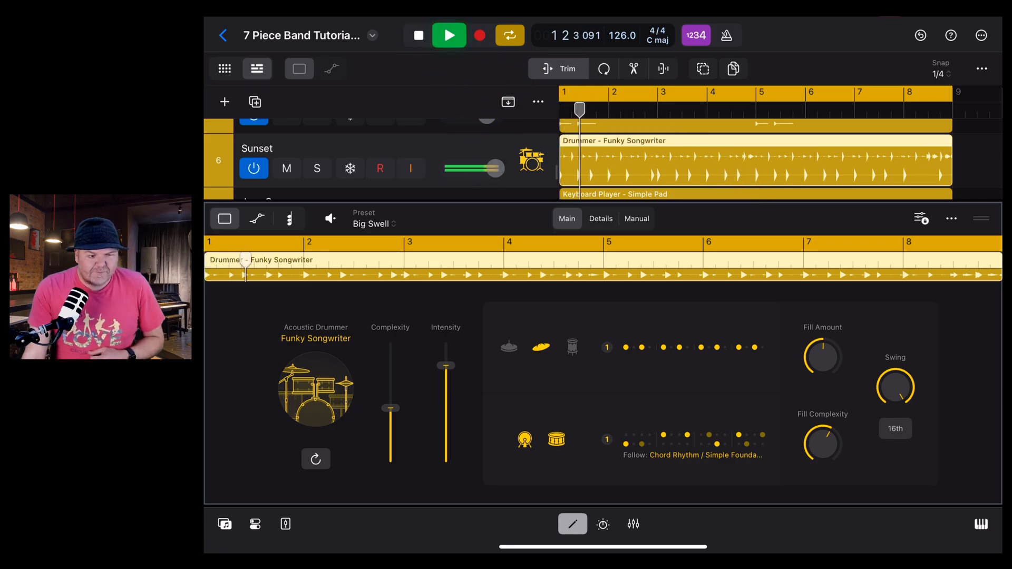
click(449, 36)
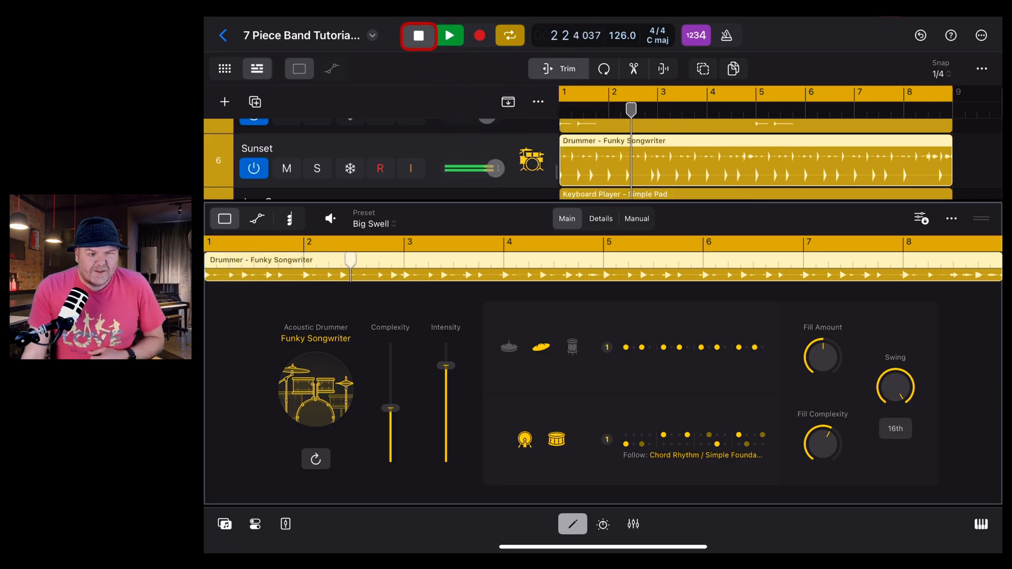
click(418, 35)
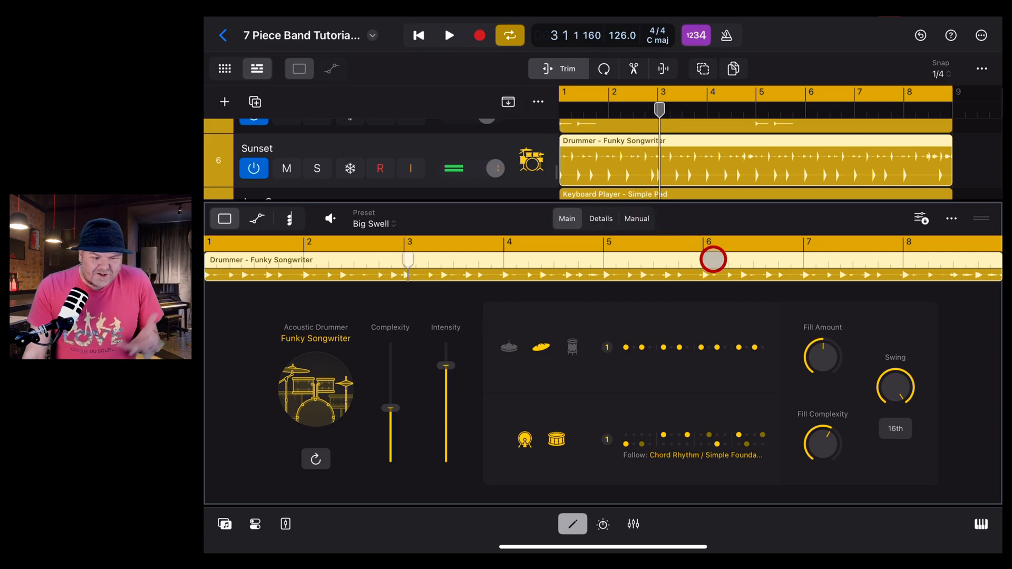
Switch the drummer's swing to 8th notes at 50% and audition the result.
click(895, 387)
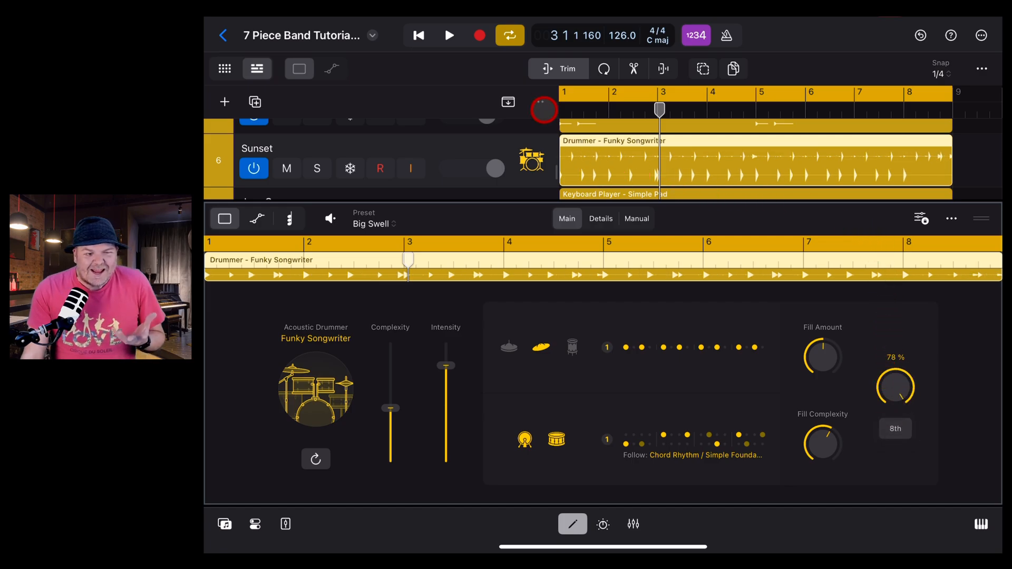
click(449, 35)
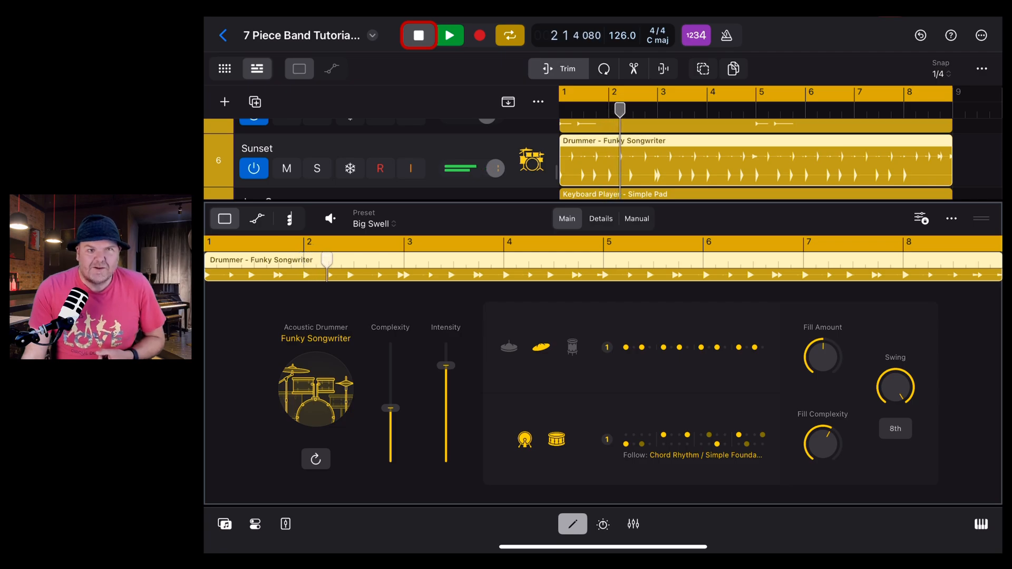
click(417, 35)
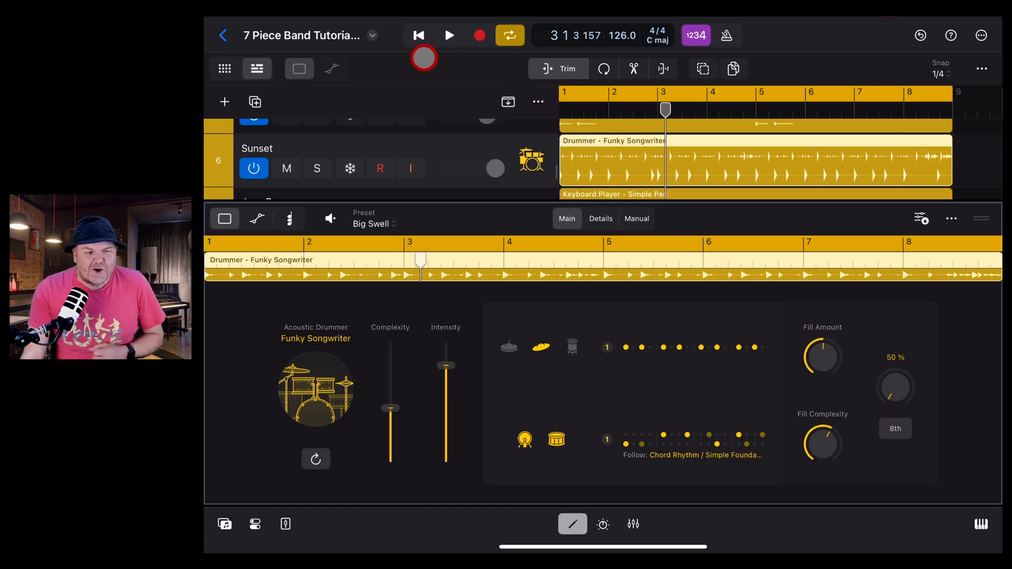
Review the Freely keyboard player's feel details, close the editor, and select the Simple Foundation bass.
click(449, 35)
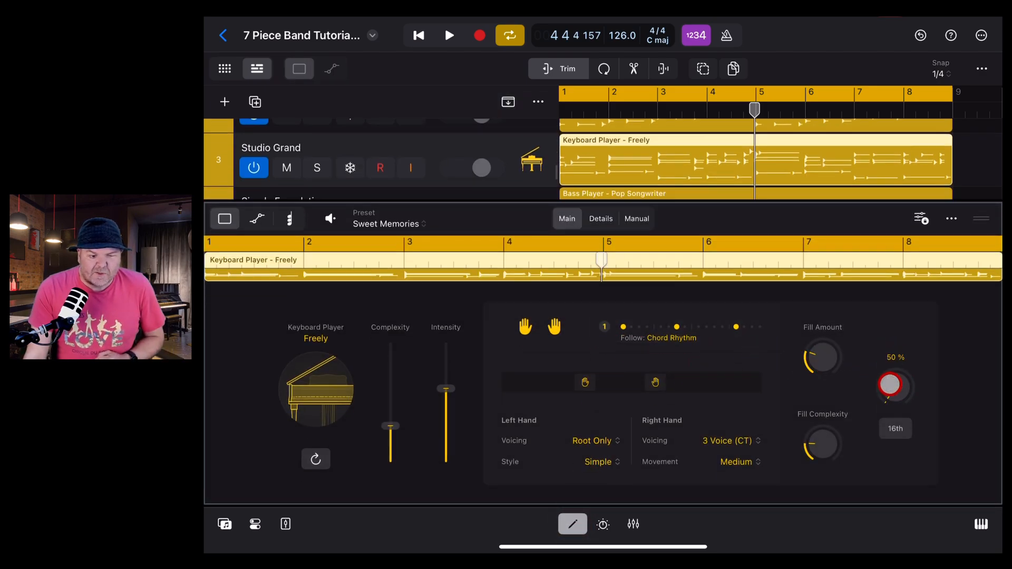
click(600, 218)
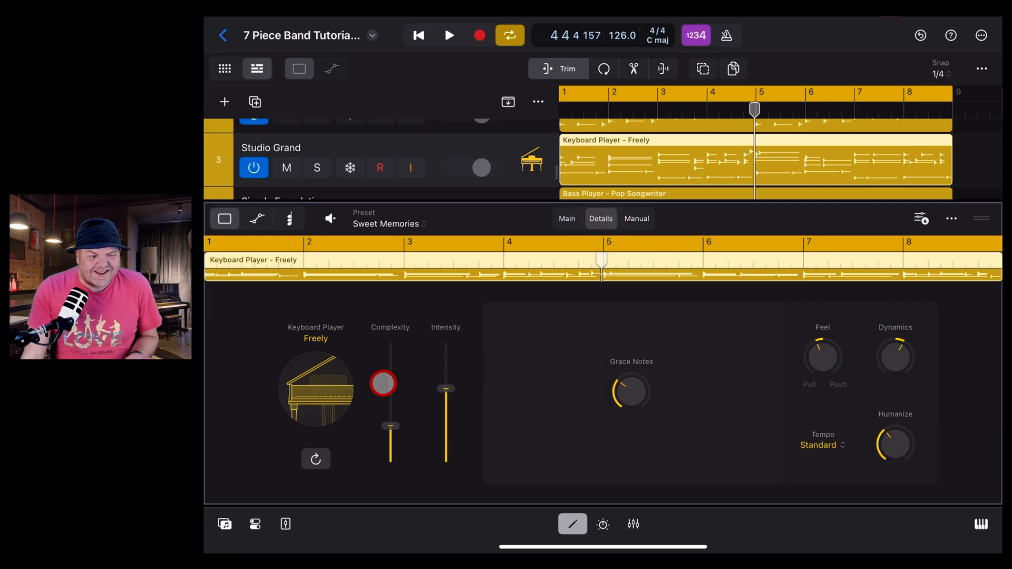
click(822, 362)
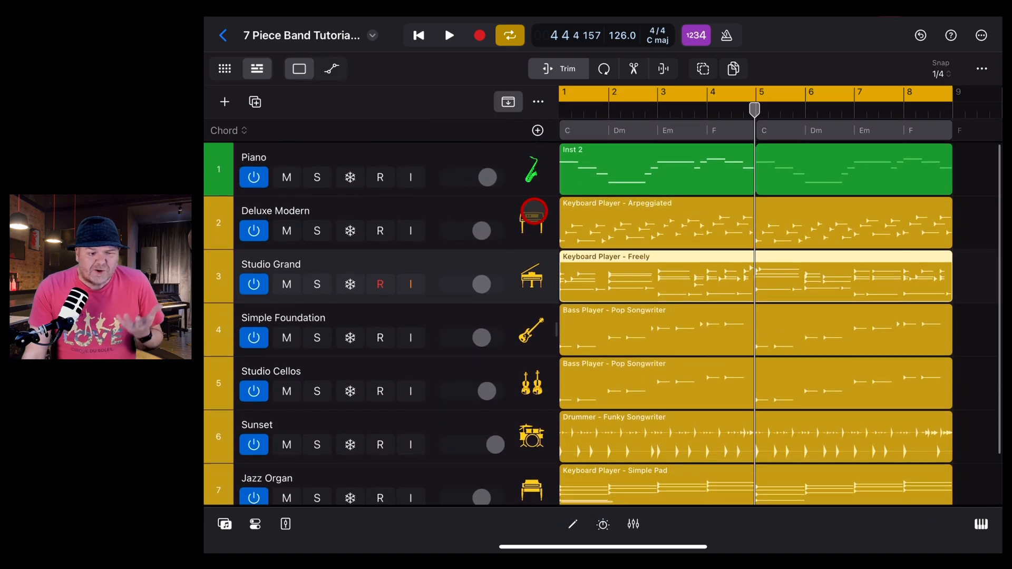
click(531, 329)
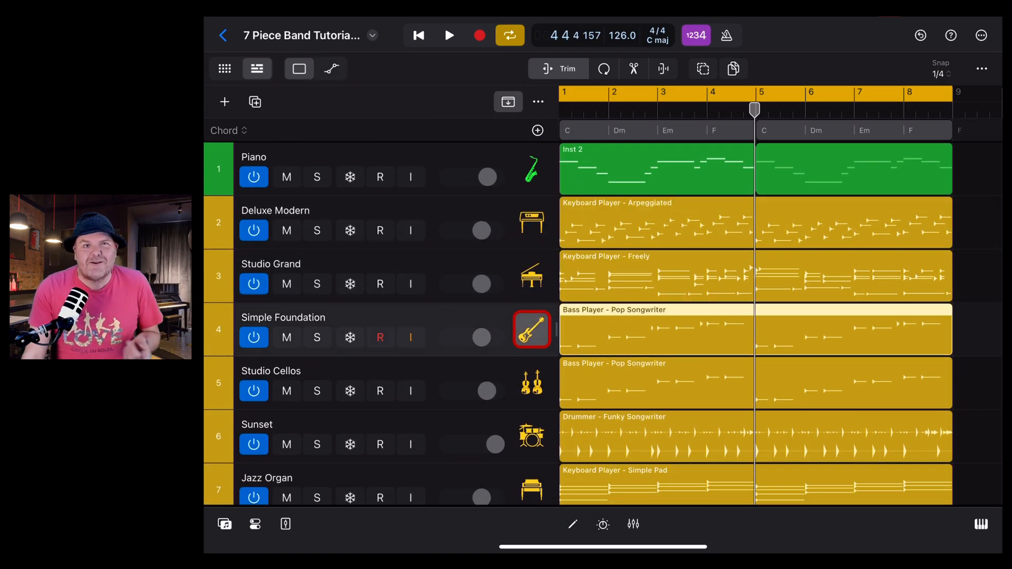